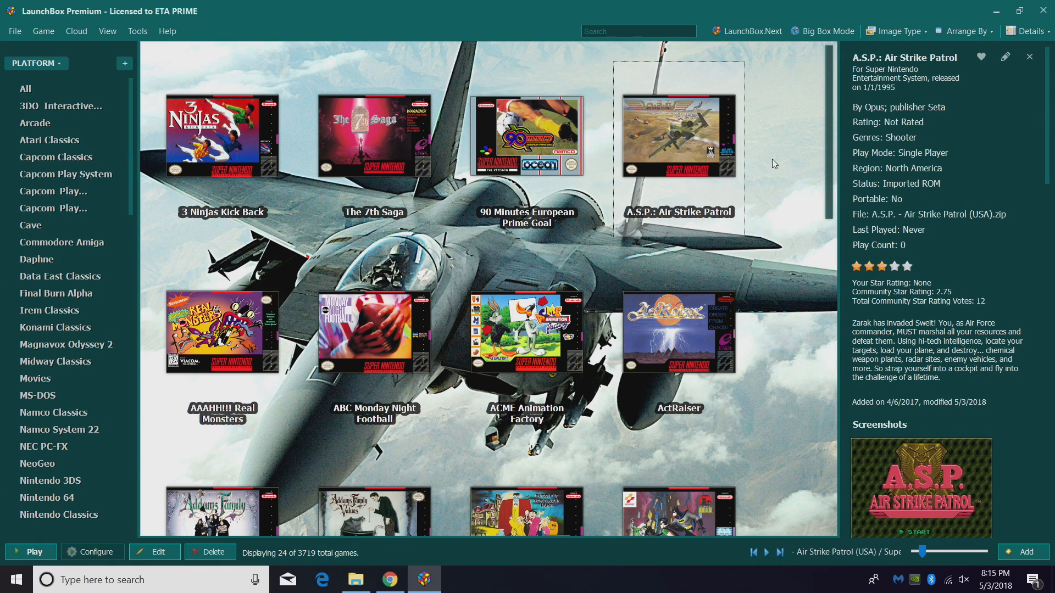
Step: Open the context menu for A.S.P.: Air Strike Patrol from its box art
{"action": "right_click", "coordinate": [678, 134]}
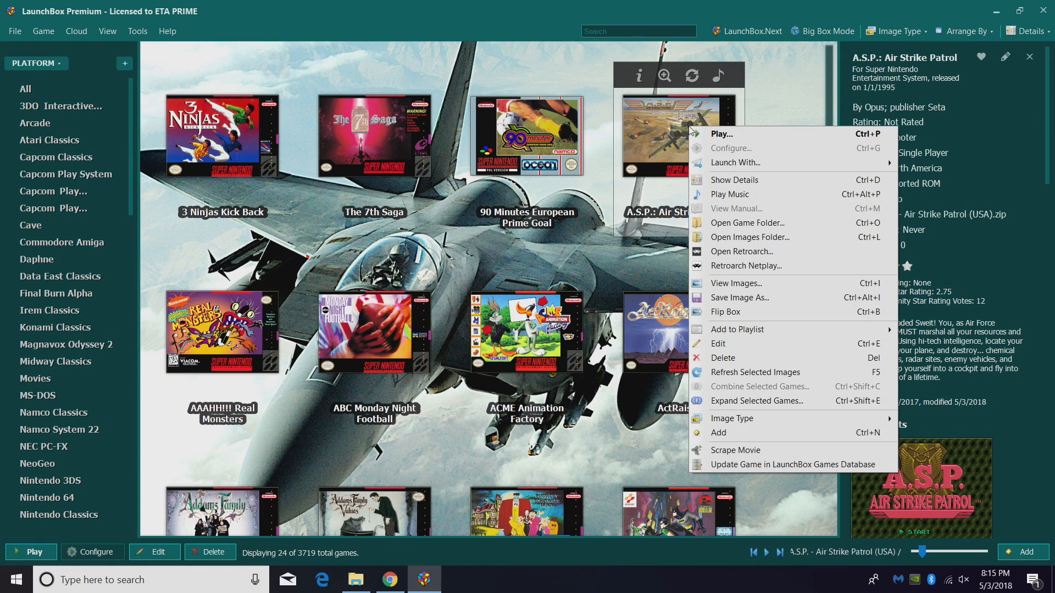
{"action": "mouse_move", "coordinate": [721, 133]}
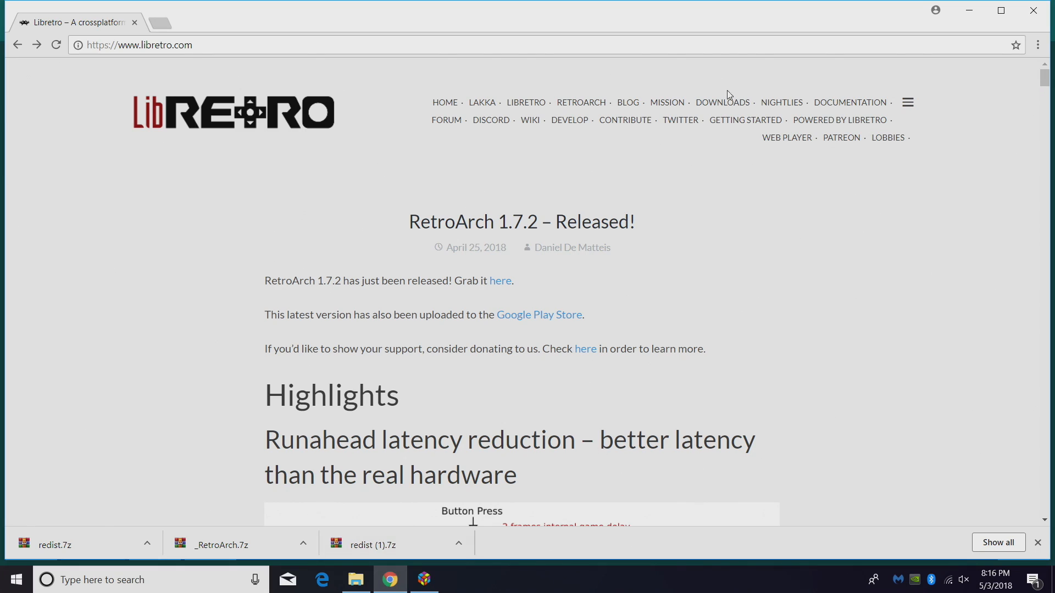
Step: Navigate the RetroArch 1.7.2 buildbot to the windows x86_64 builds folder
{"action": "left_click", "coordinate": [500, 281]}
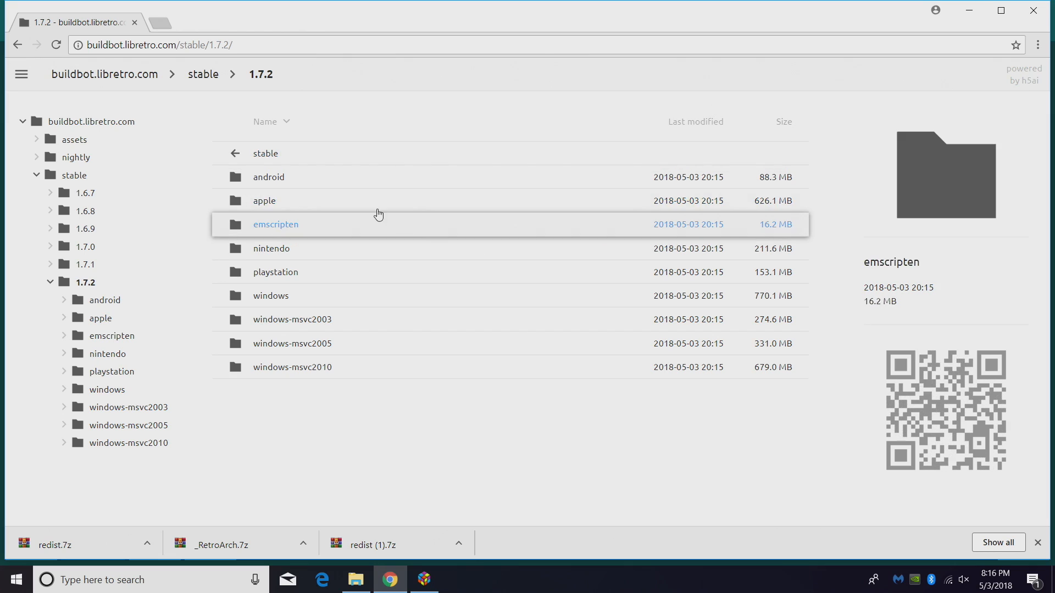
{"action": "left_click", "coordinate": [270, 296]}
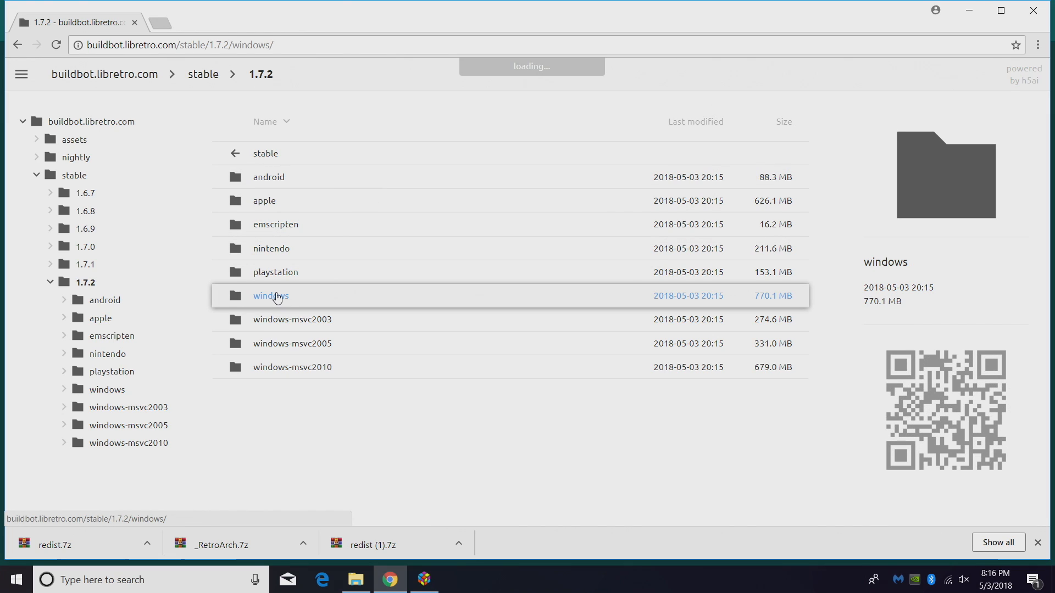
{"action": "left_click", "coordinate": [270, 296]}
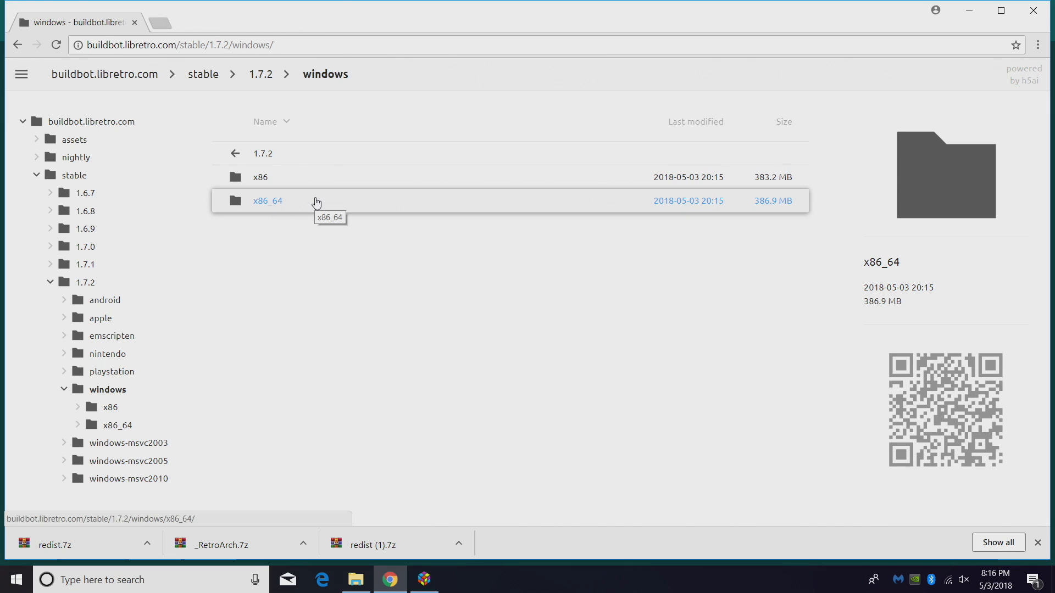
{"action": "left_click", "coordinate": [267, 200]}
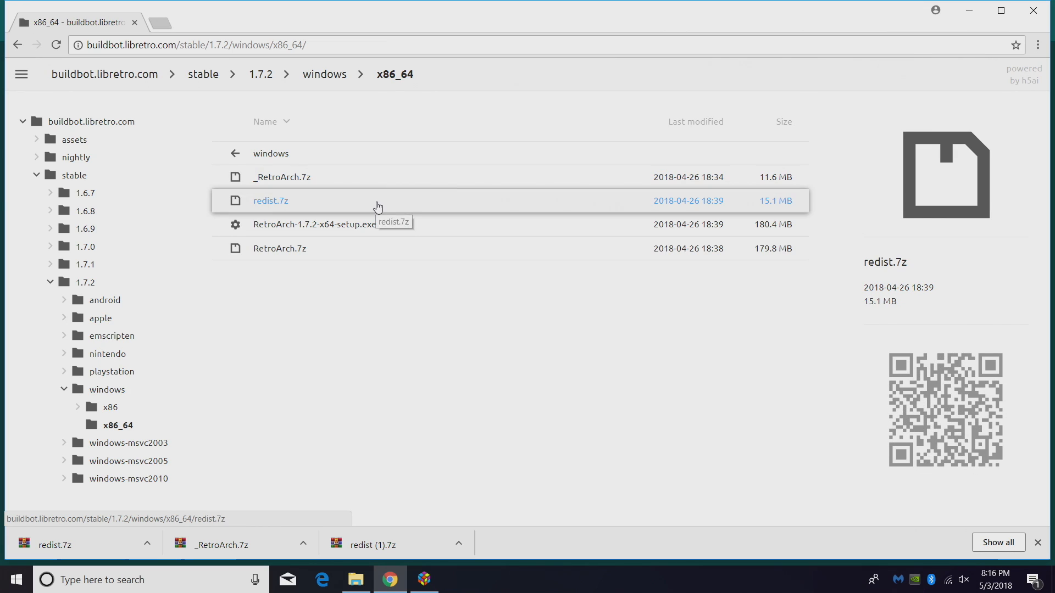
Step: Download redist.7z and _RetroArch.7z, then minimize Chrome
{"action": "left_click", "coordinate": [282, 177]}
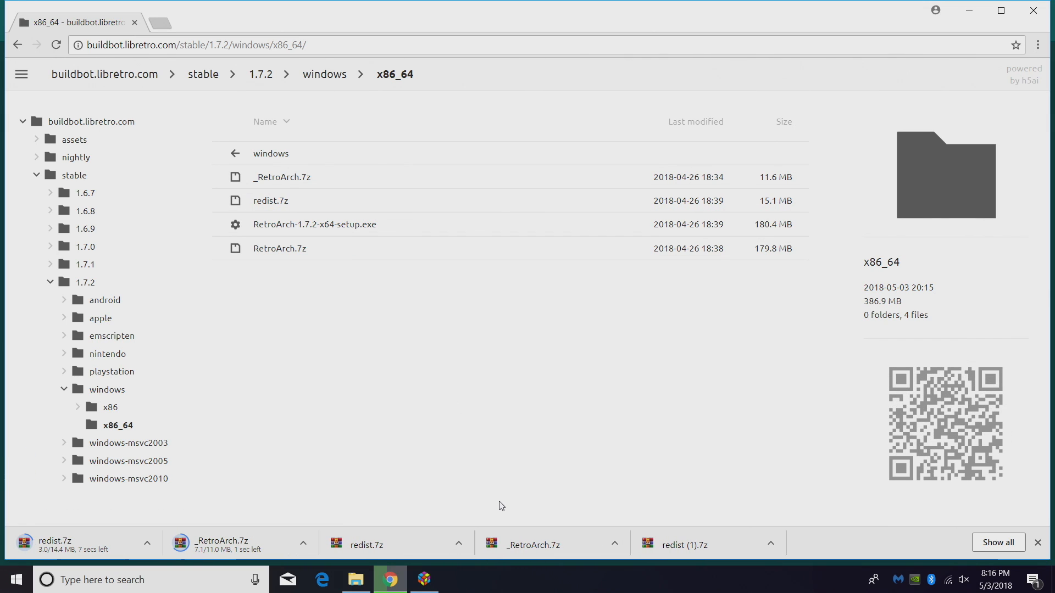
{"action": "left_click", "coordinate": [423, 579]}
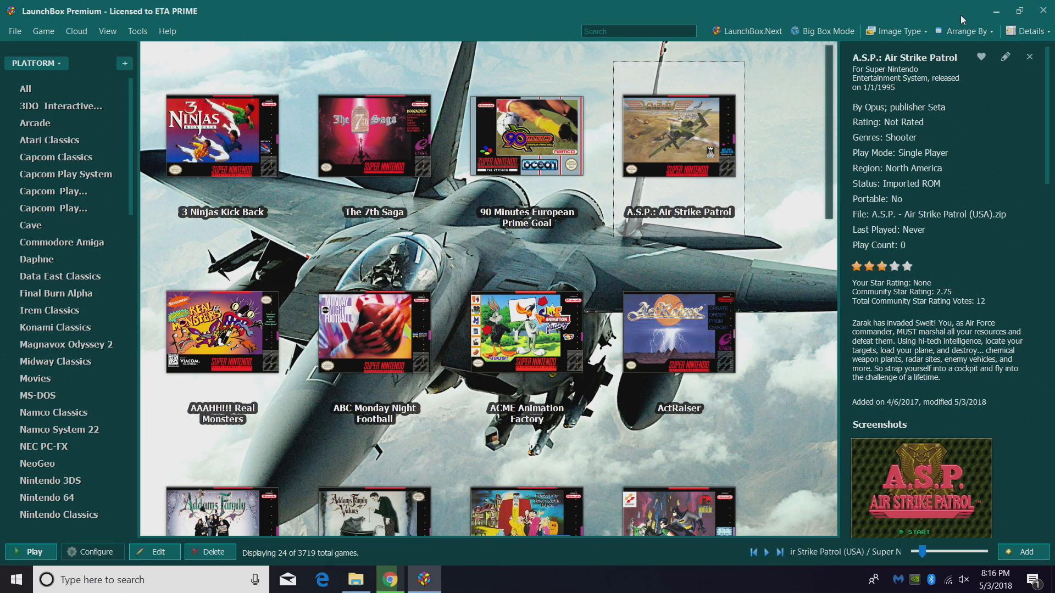
Step: Open the LaunchBox Emulators > RetroArch folder and browse to the downloaded archives
{"action": "right_click", "coordinate": [356, 579]}
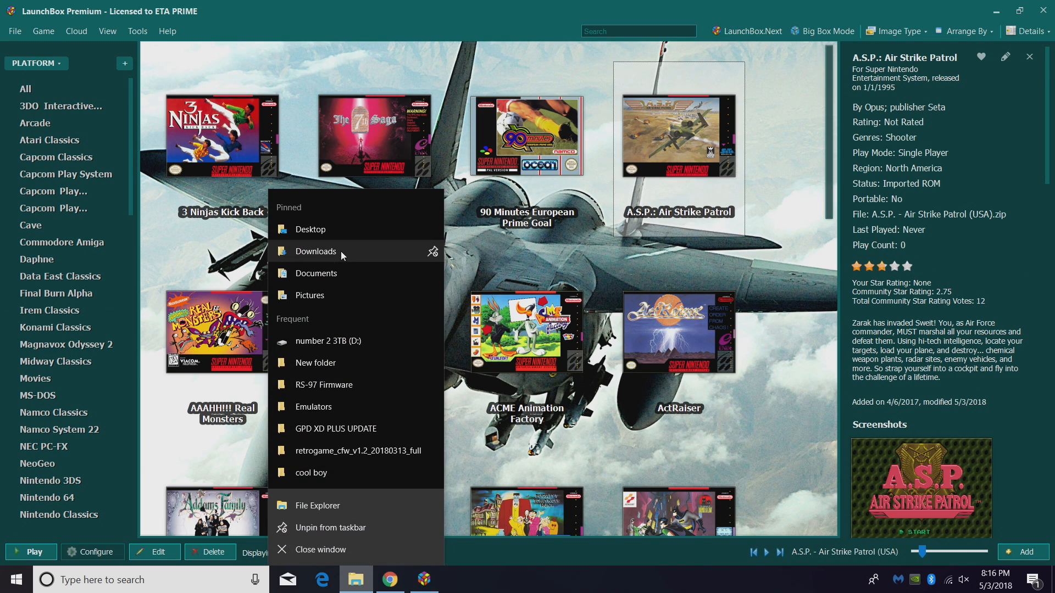
{"action": "left_click", "coordinate": [314, 251]}
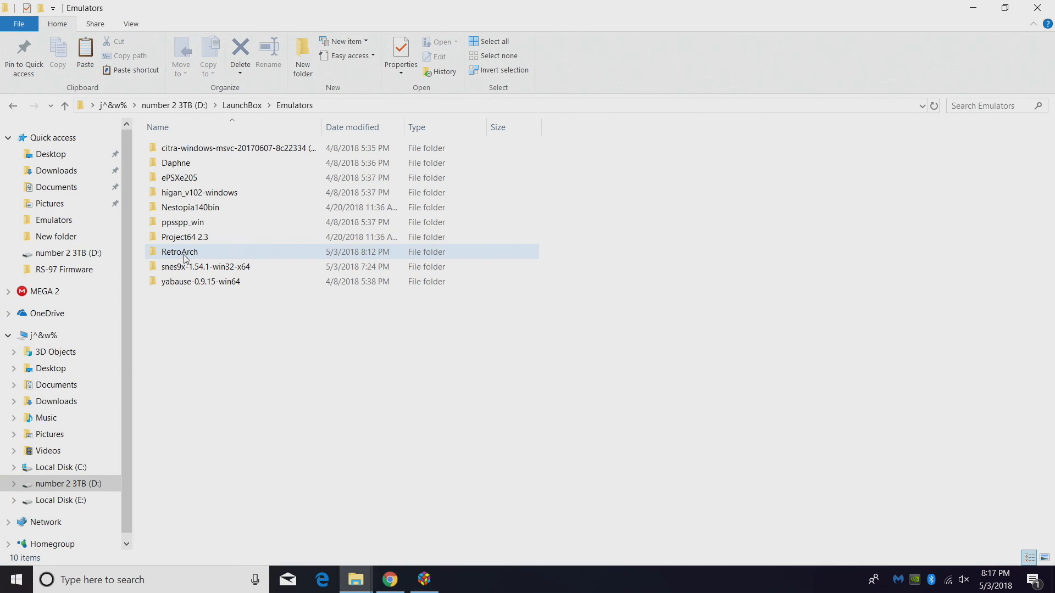
{"action": "double_click", "coordinate": [180, 251]}
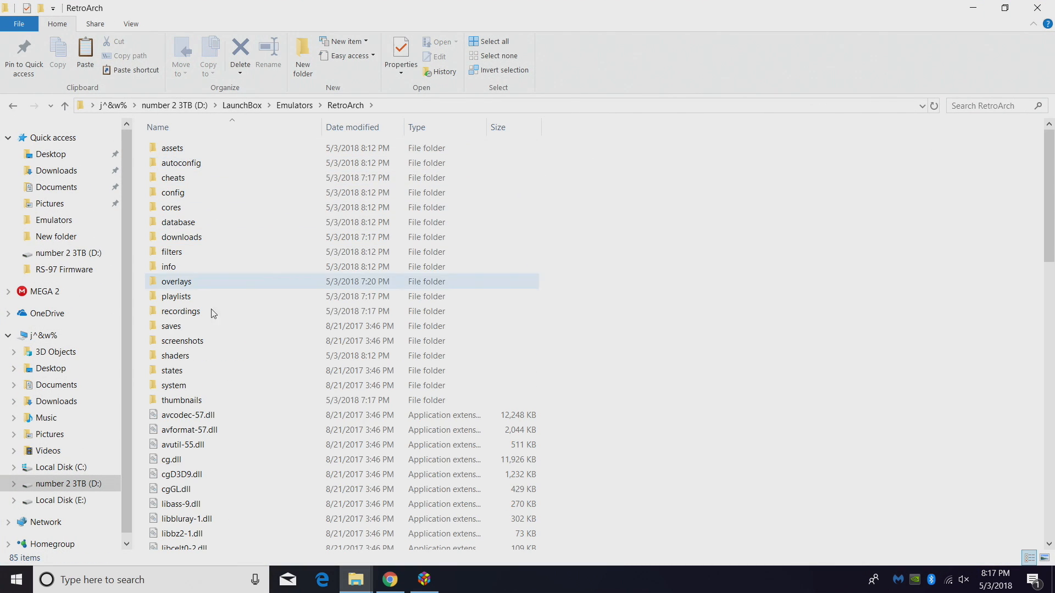
{"action": "scroll", "scroll_direction": "down", "scroll_amount": 3}
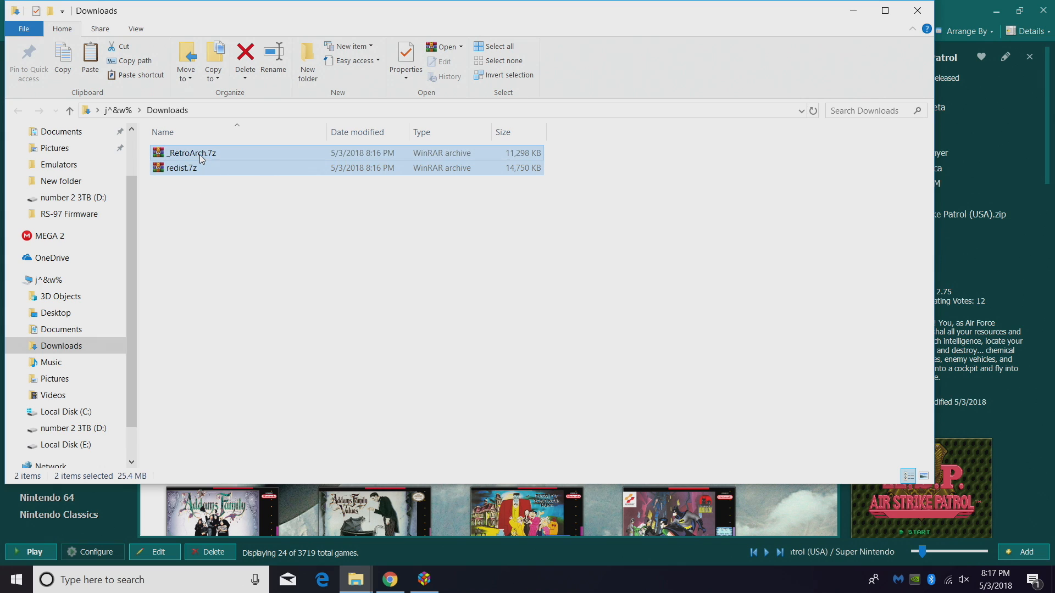
Step: Extract both archives to D:\LaunchBox\Emulators\RetroArch with WinRAR, overwriting all files
{"action": "right_click", "coordinate": [191, 153]}
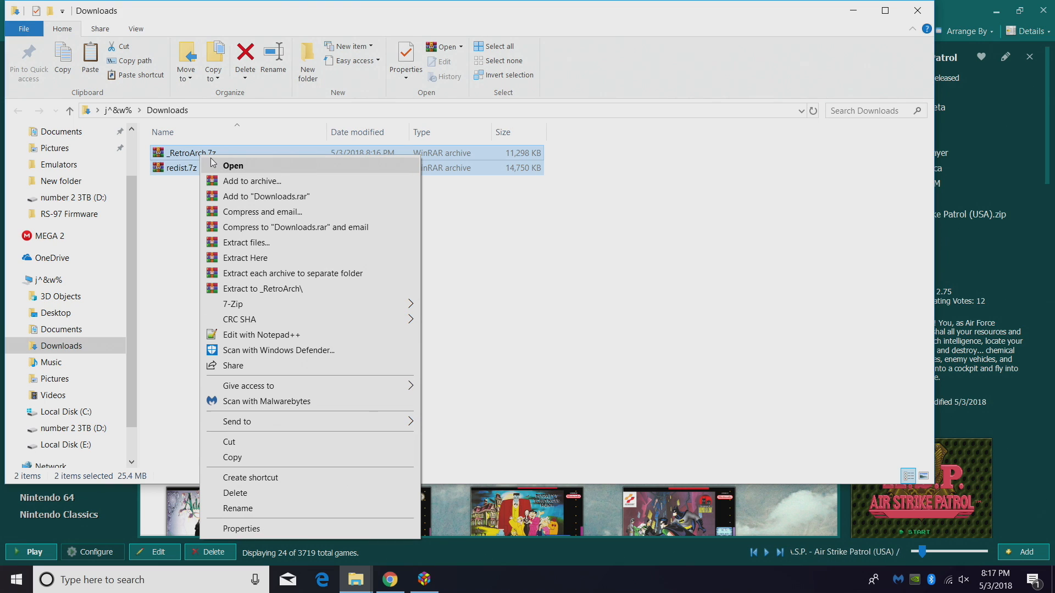
{"action": "mouse_move", "coordinate": [224, 209]}
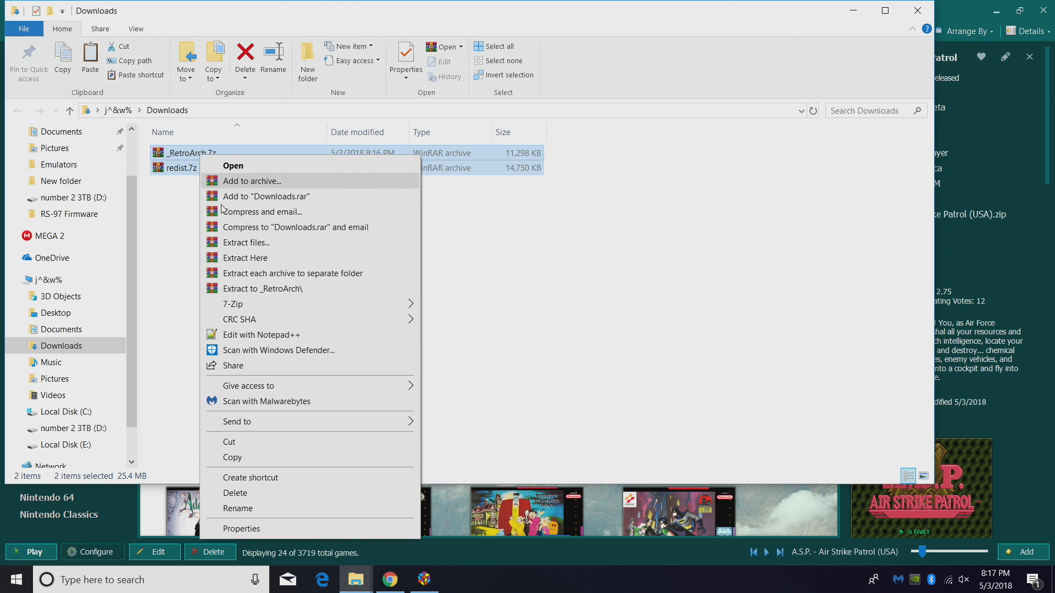
{"action": "left_click", "coordinate": [245, 243]}
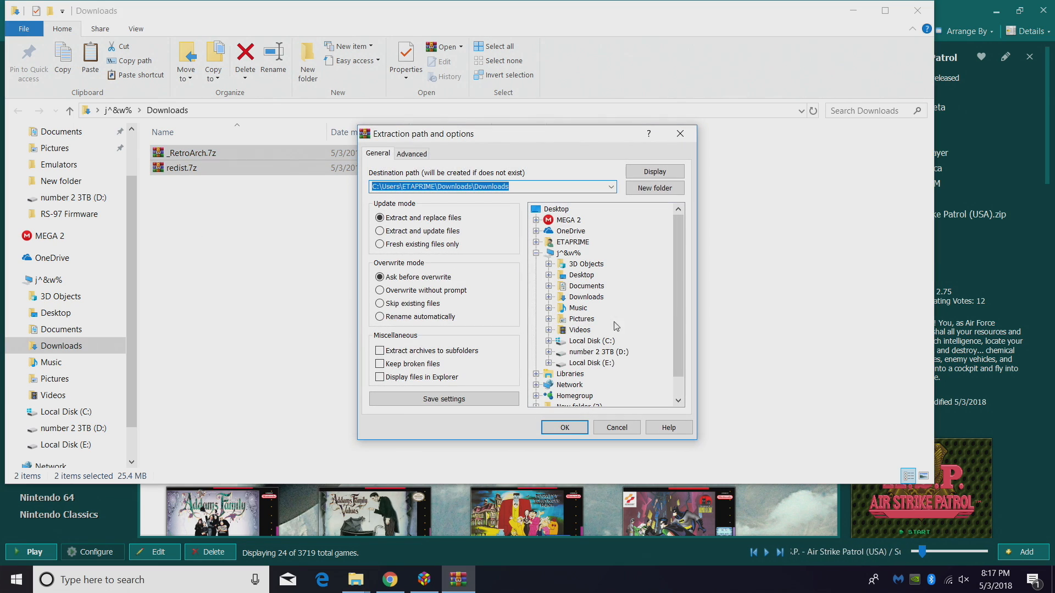
{"action": "scroll", "scroll_direction": "down", "scroll_amount": 3}
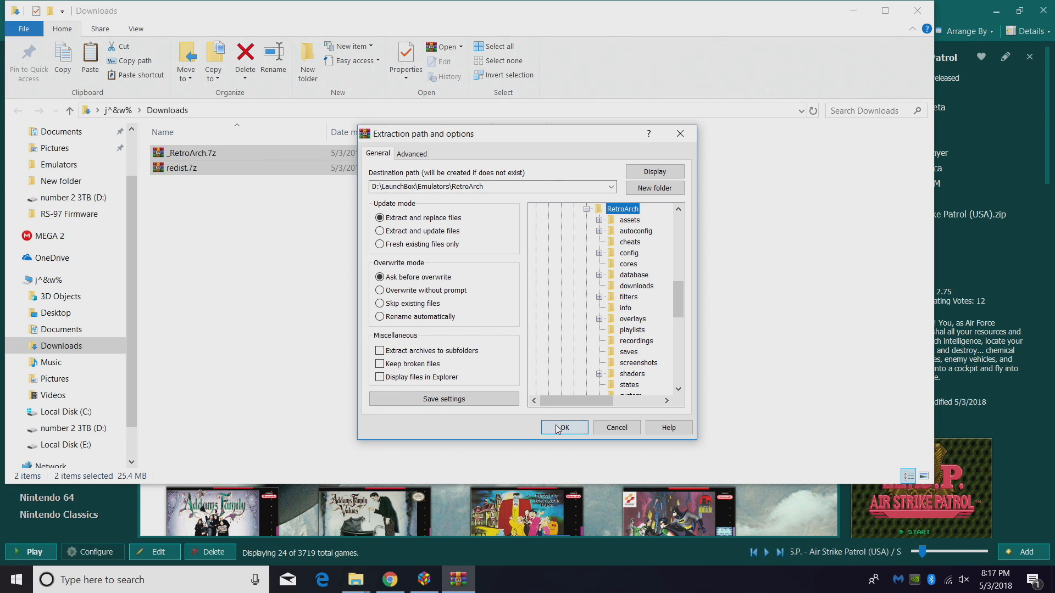
{"action": "left_click", "coordinate": [563, 428]}
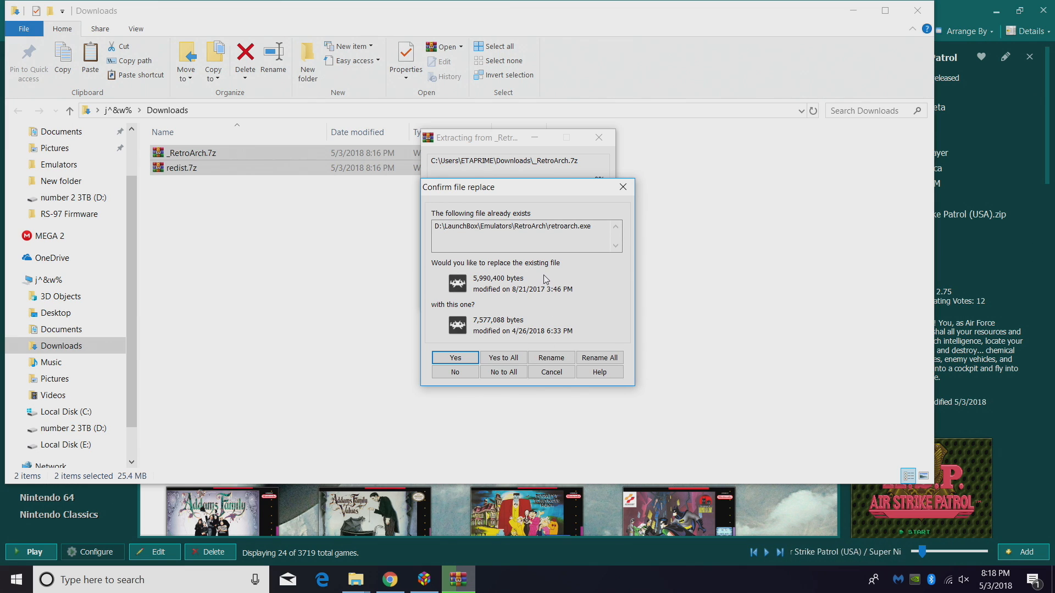
{"action": "left_click", "coordinate": [454, 357]}
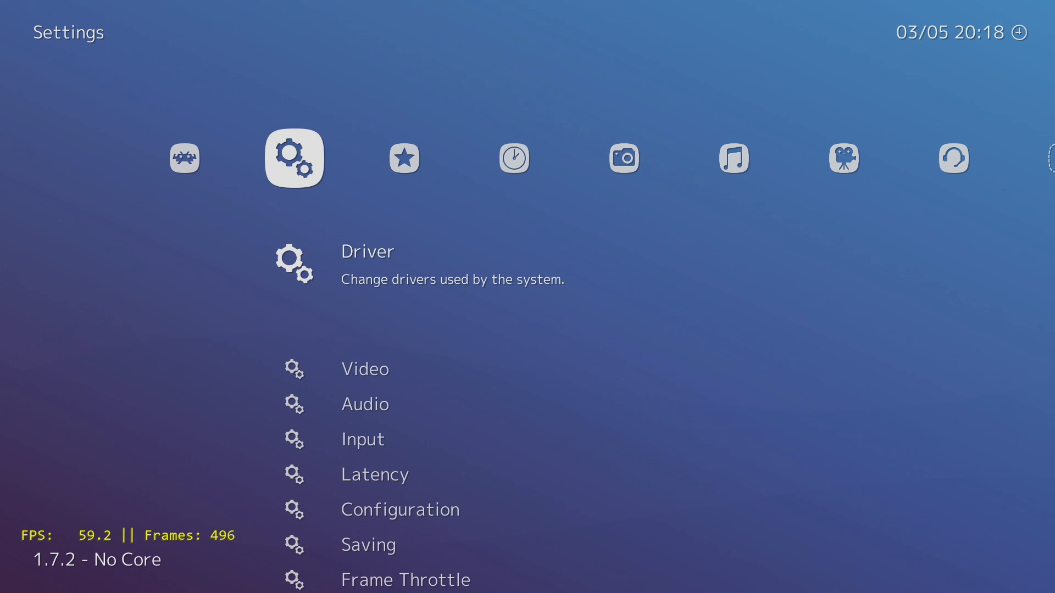
Step: Scroll RetroArch Settings past Driver, Video, Audio and Input to Latency
{"action": "scroll", "scroll_direction": "down", "scroll_amount": 3}
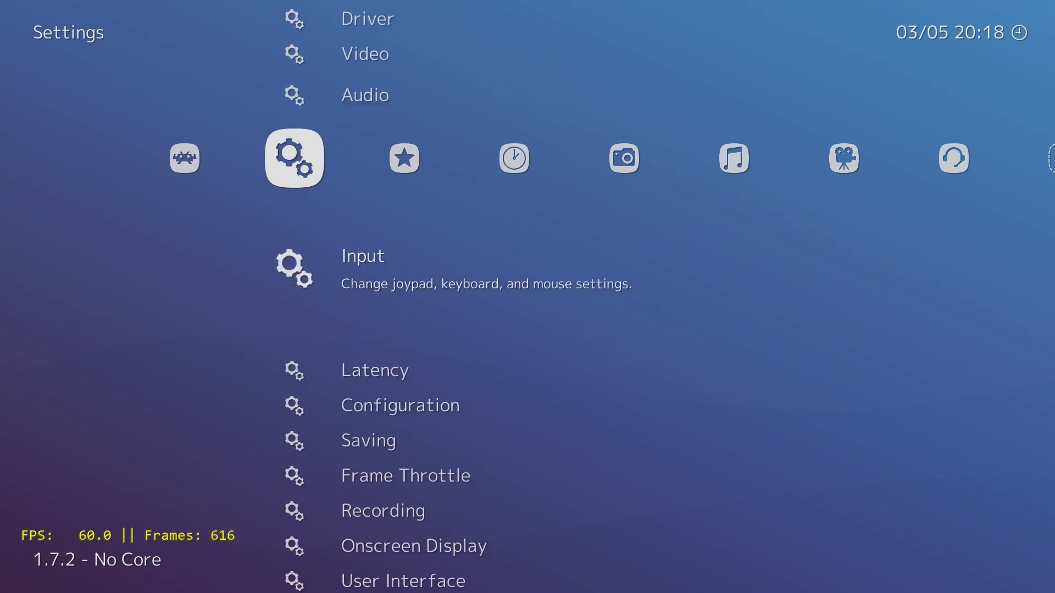
{"action": "scroll", "scroll_direction": "down", "scroll_amount": 3}
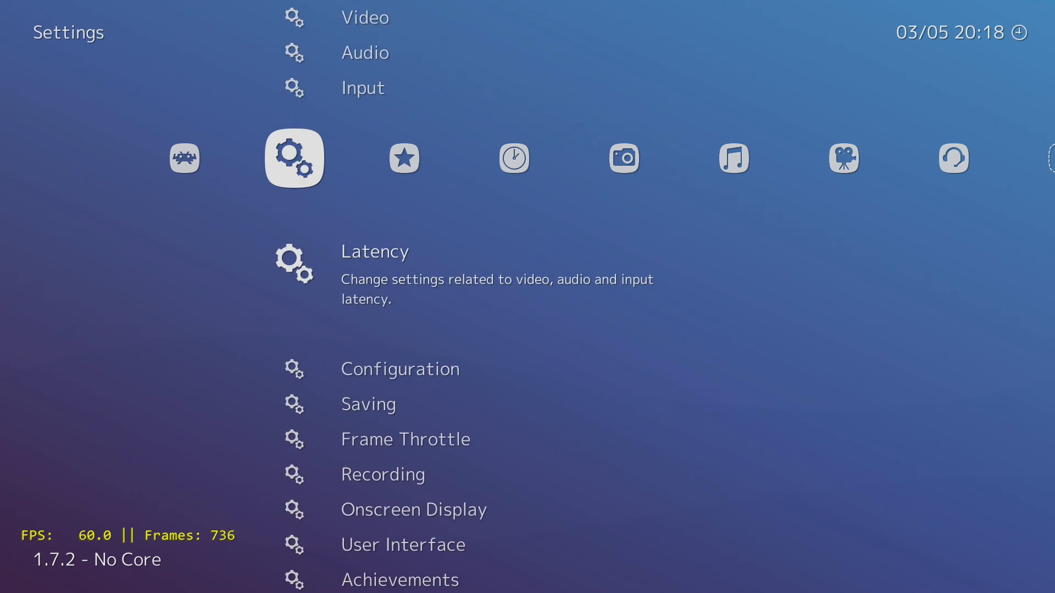